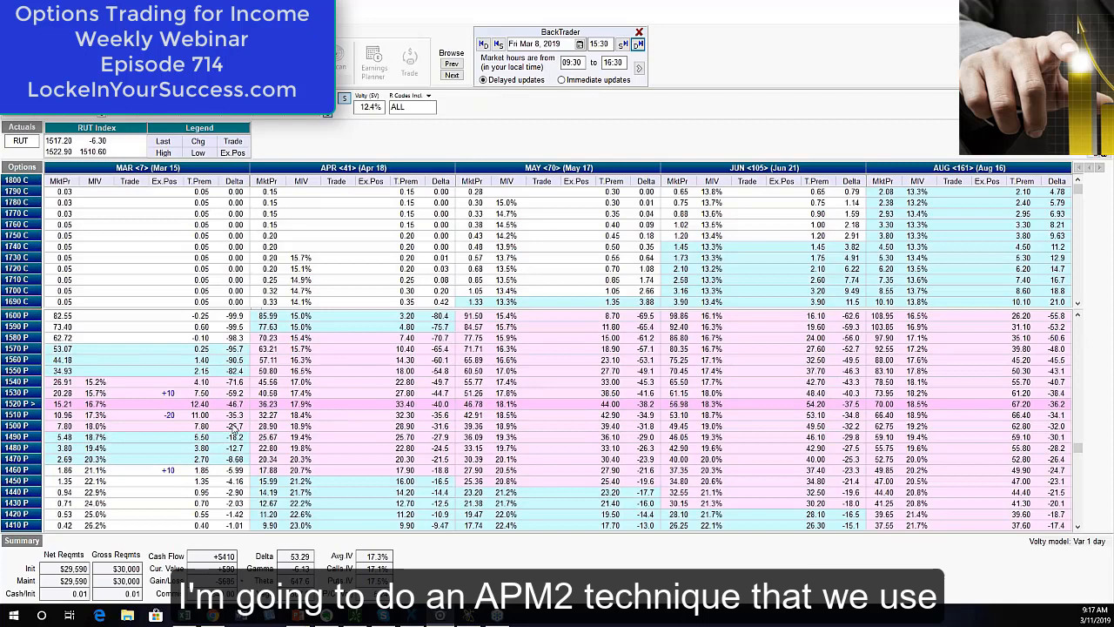
pyautogui.moveTo(136, 417)
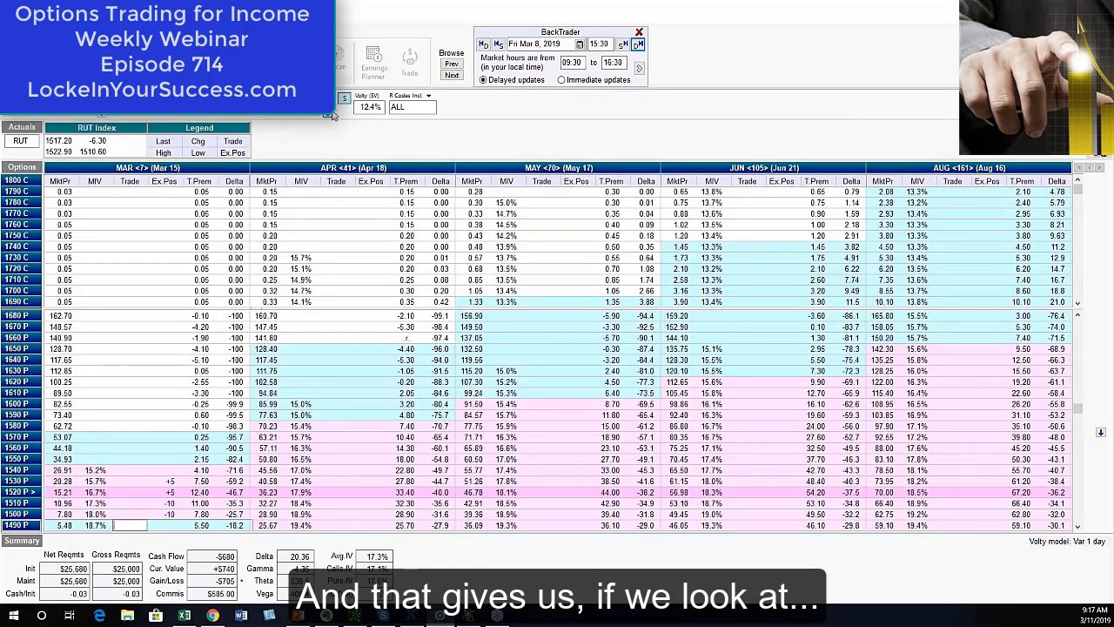
pyautogui.scroll(-3)
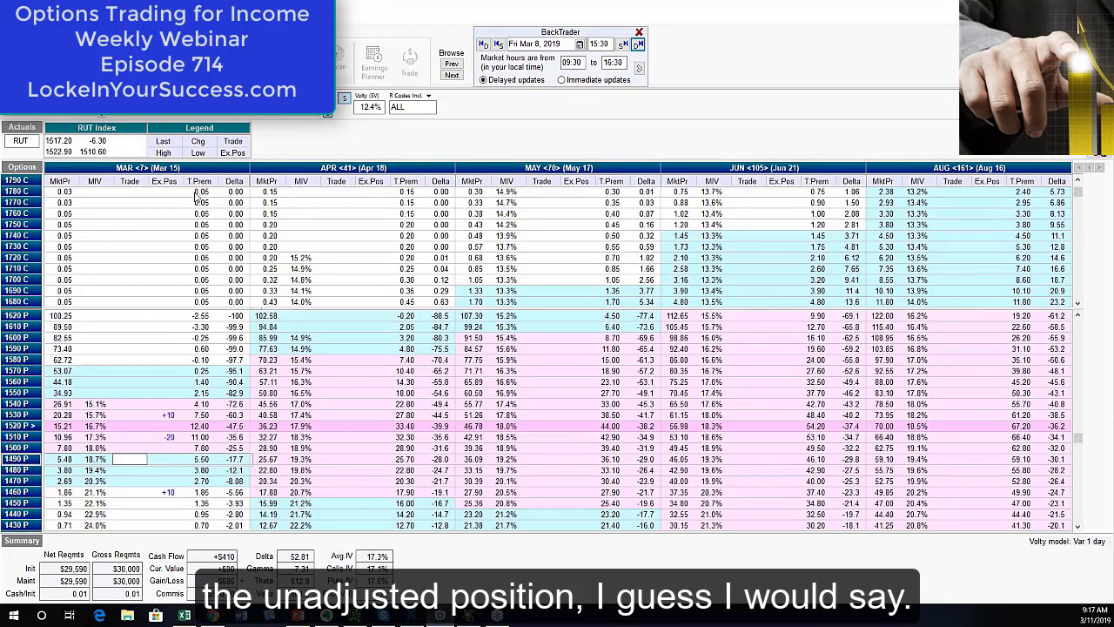